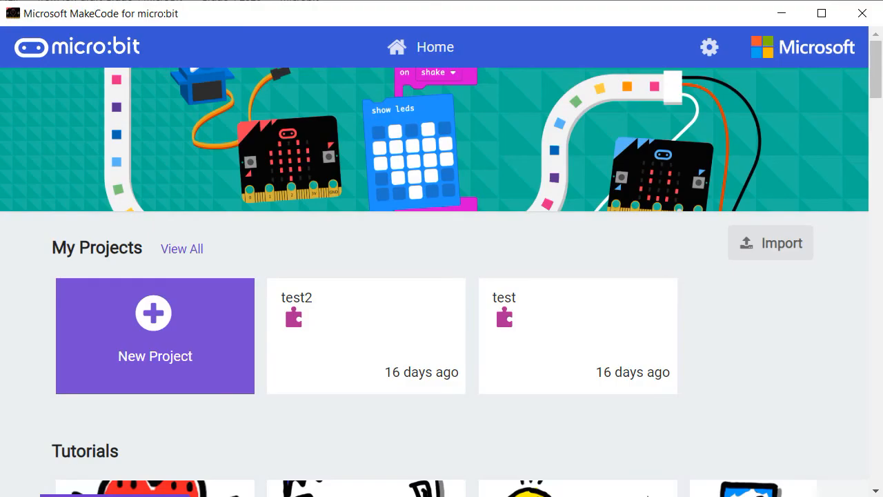
pyautogui.moveTo(535, 204)
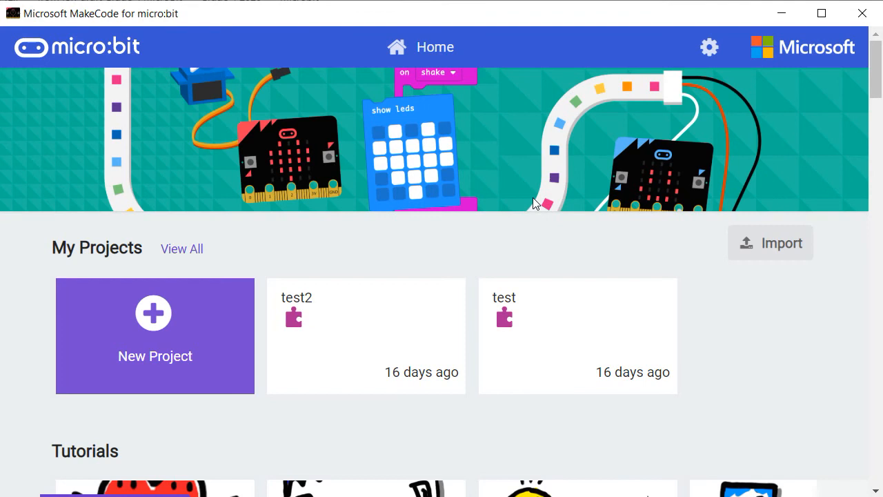
pyautogui.moveTo(358, 3)
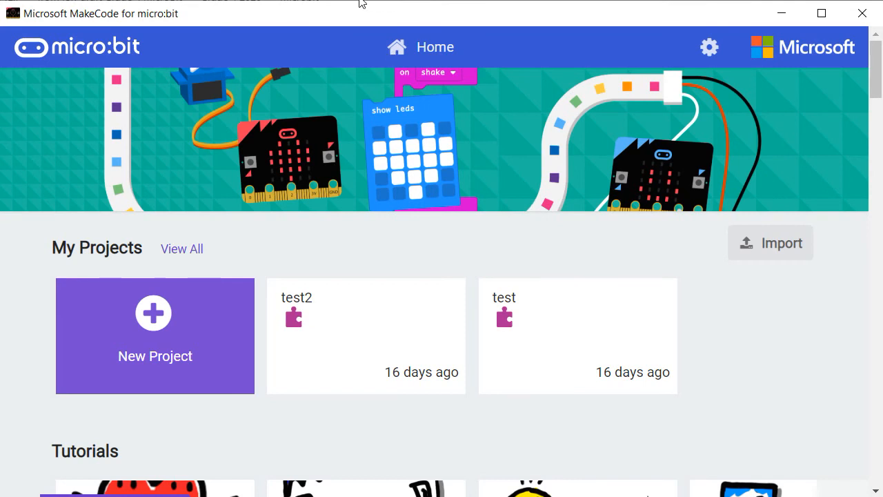
pyautogui.moveTo(353, 17)
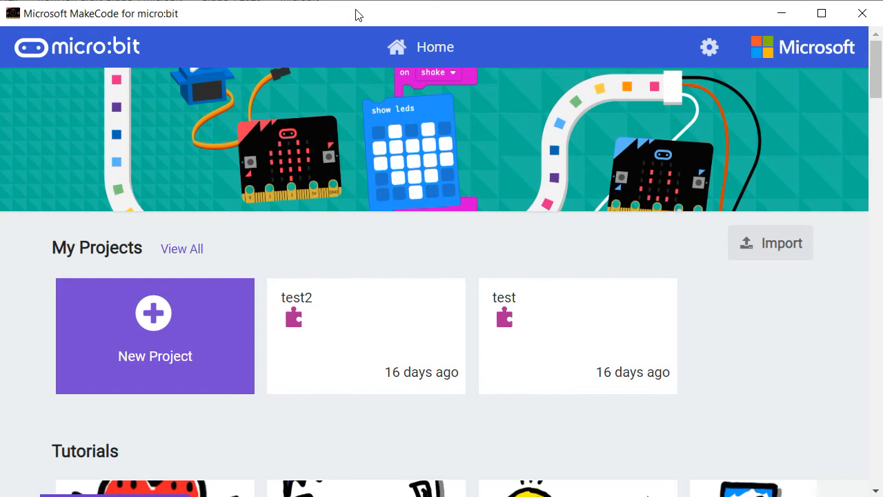
pyautogui.moveTo(794, 84)
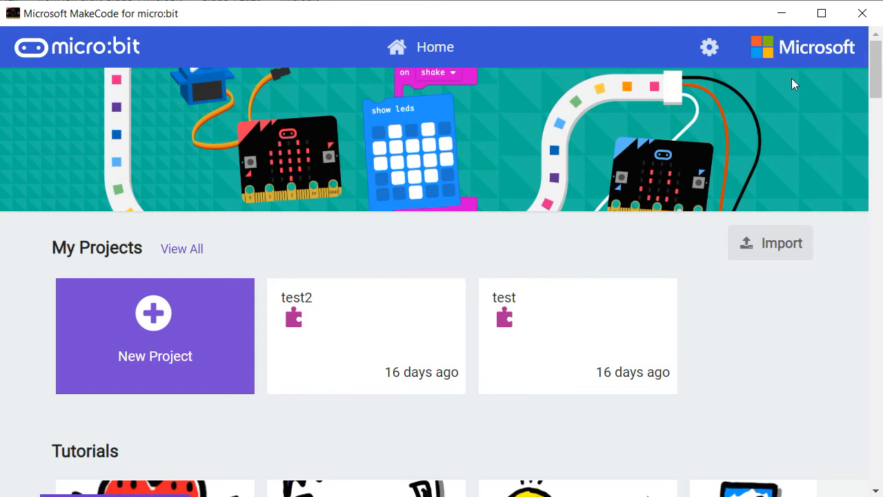
# - Scroll through the zero-1.online Digital Platform welcome page in the browser
pyautogui.scroll(-3)
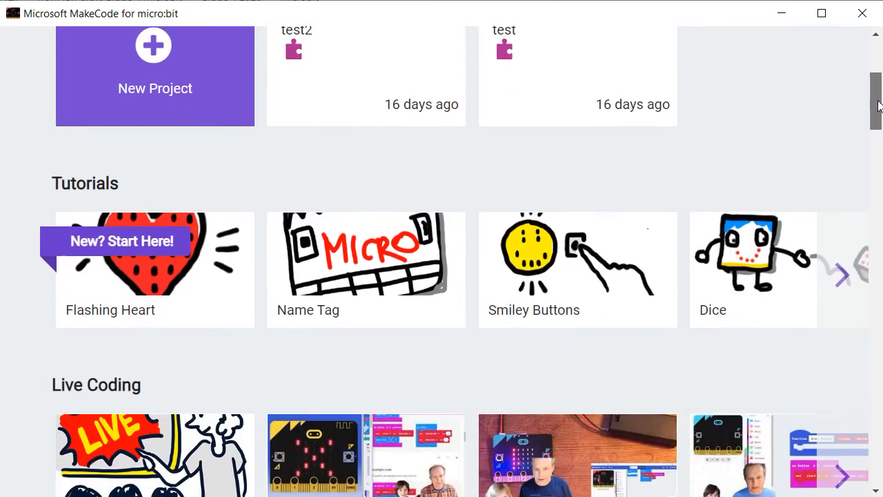
pyautogui.scroll(-3)
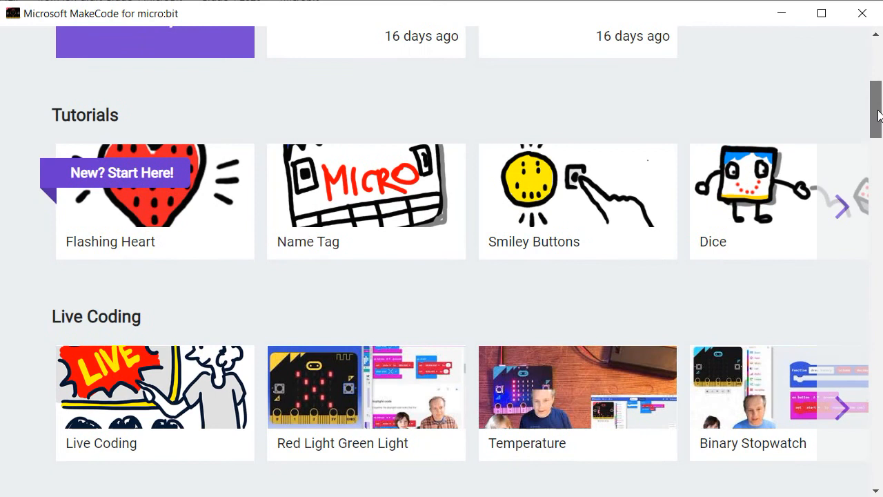
pyautogui.scroll(-3)
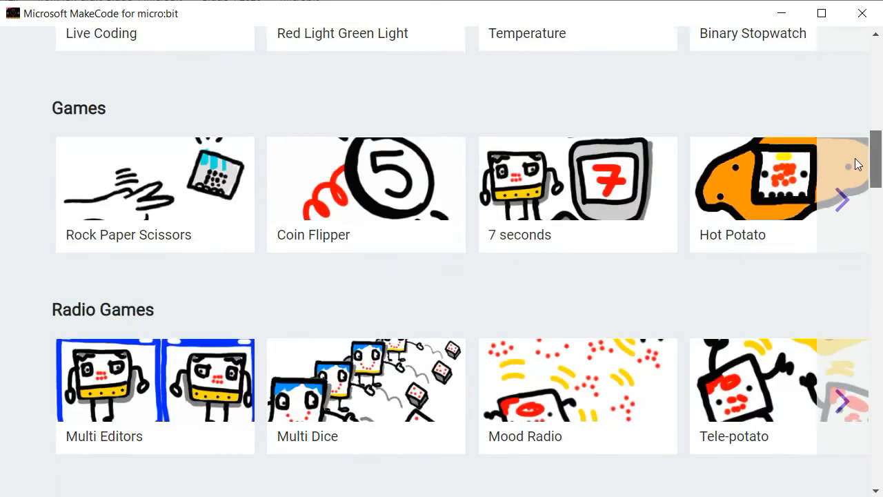
pyautogui.scroll(-3)
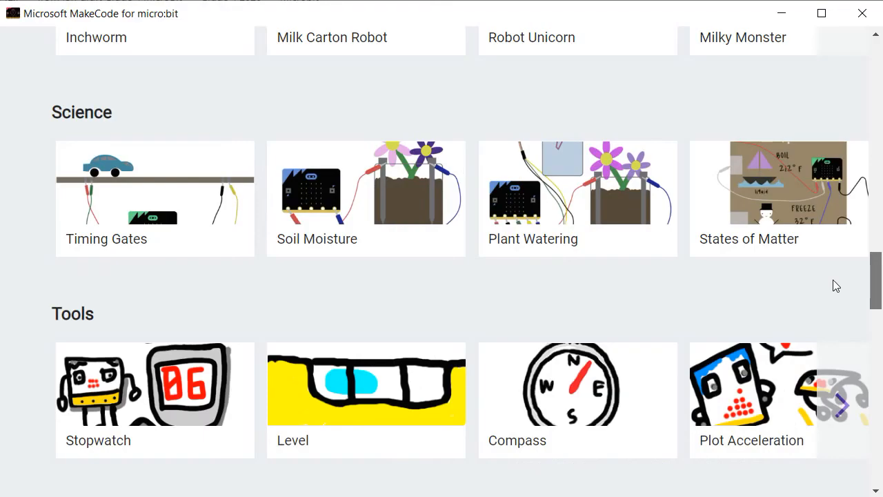
pyautogui.scroll(-3)
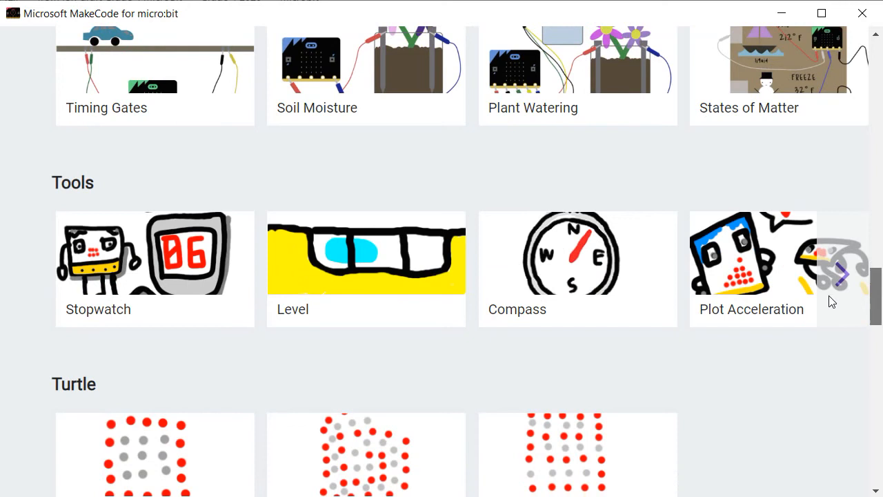
pyautogui.scroll(-3)
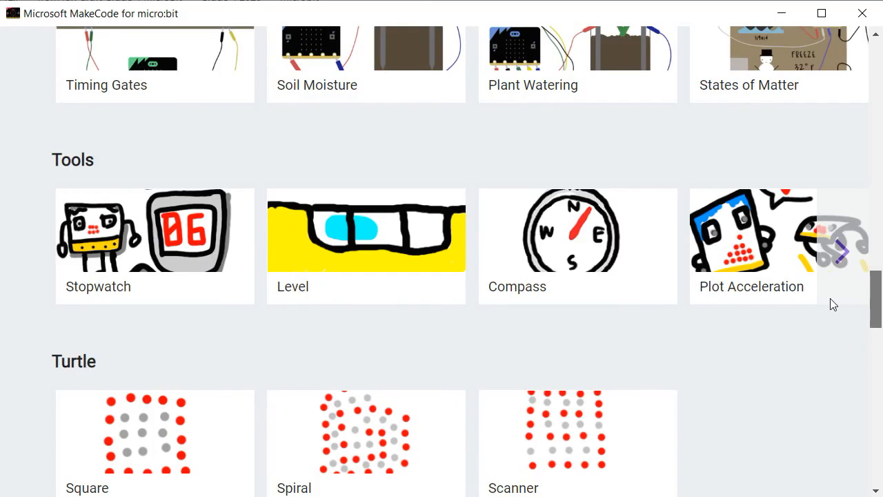
pyautogui.moveTo(836, 303)
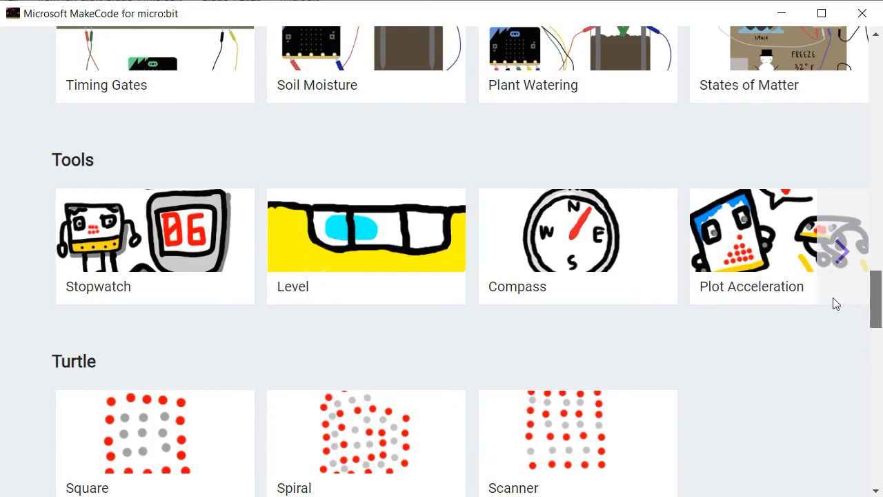
pyautogui.scroll(-3)
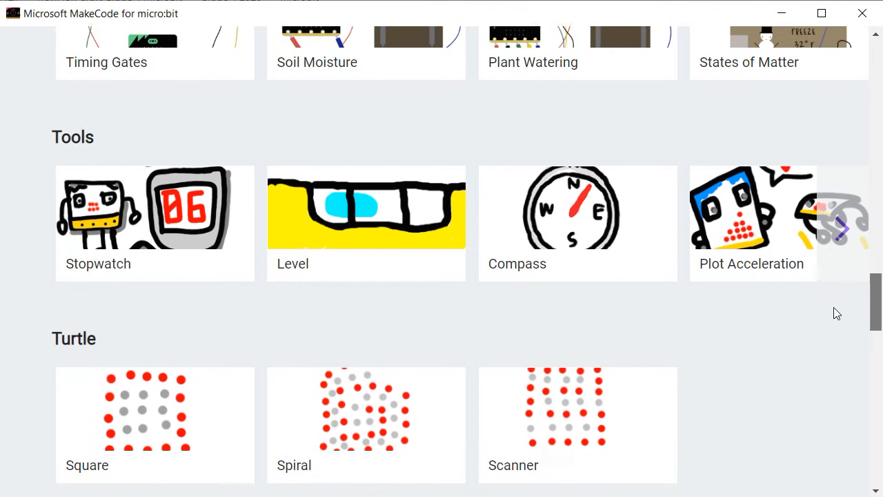
pyautogui.scroll(3)
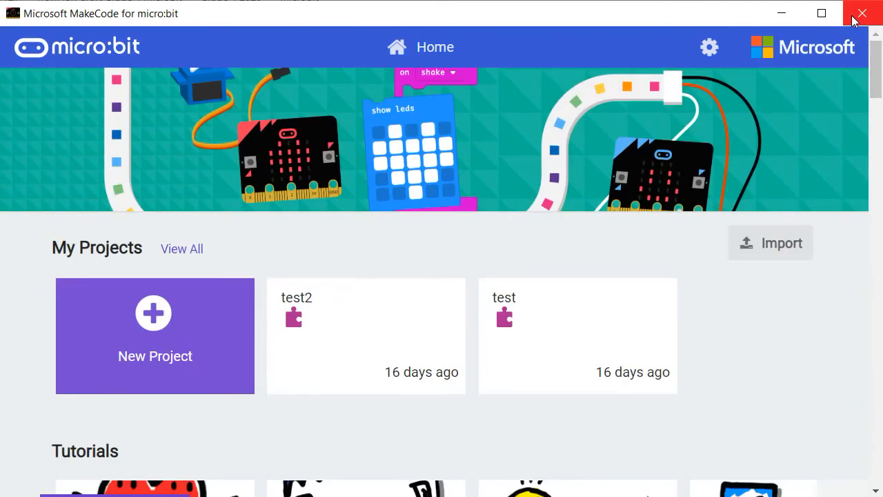
pyautogui.moveTo(860, 12)
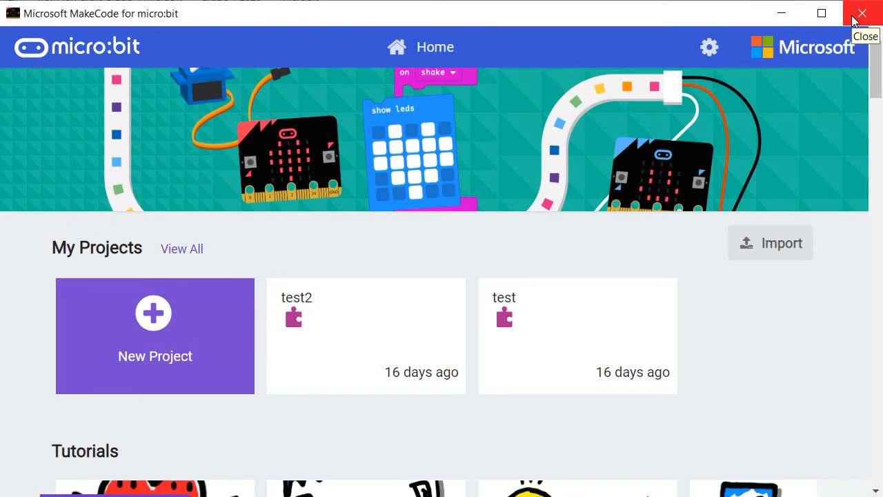
pyautogui.moveTo(860, 19)
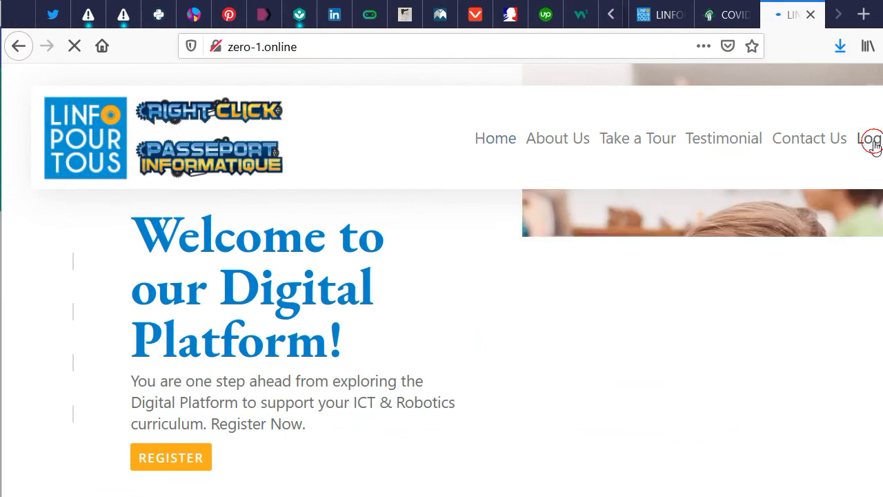
pyautogui.click(872, 138)
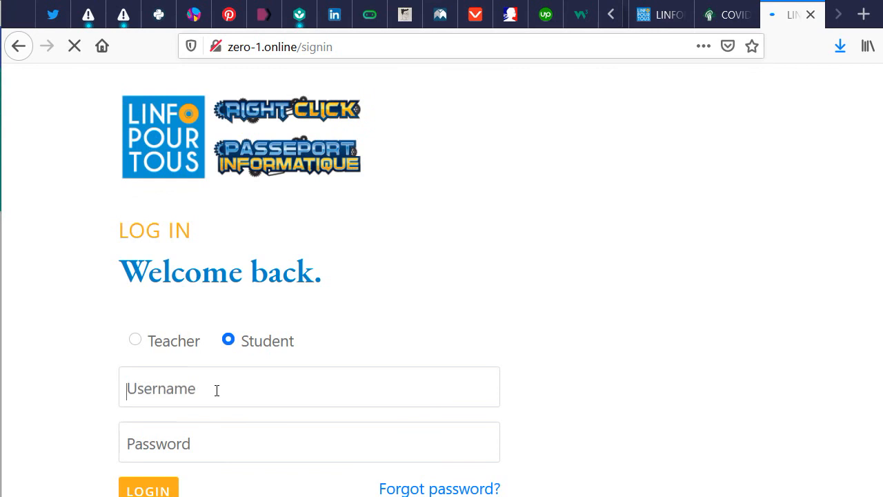
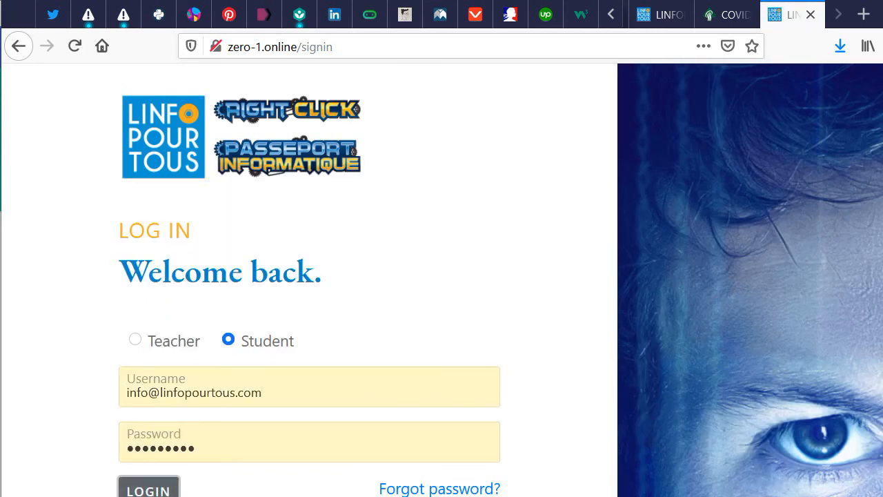
pyautogui.click(149, 490)
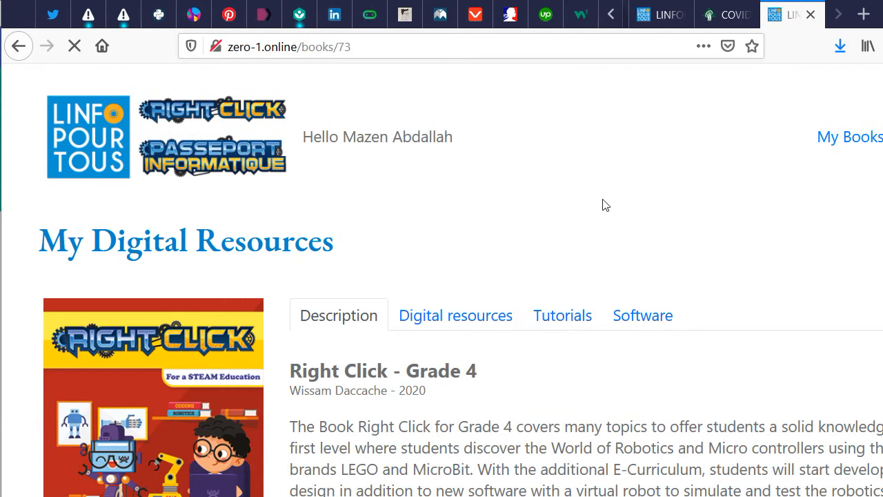
# - Launch 'MakeCode For MicroBit - Offline Version' from the book's Software list
pyautogui.click(641, 315)
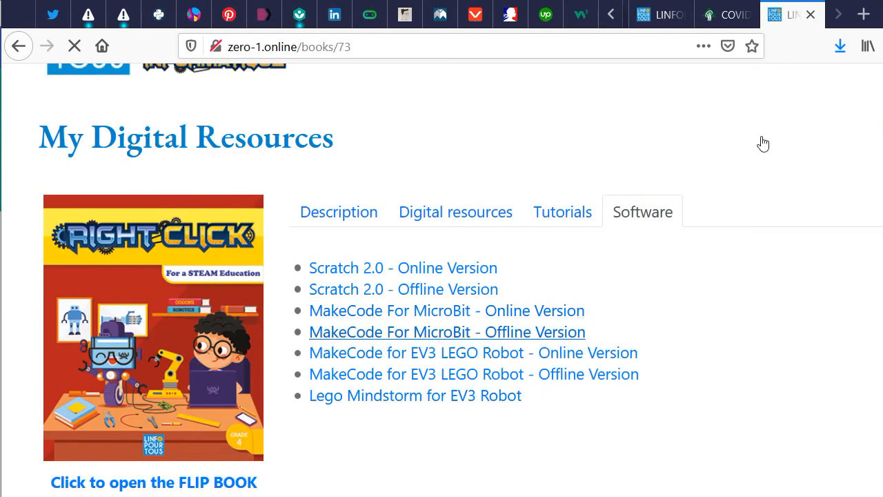
pyautogui.click(446, 331)
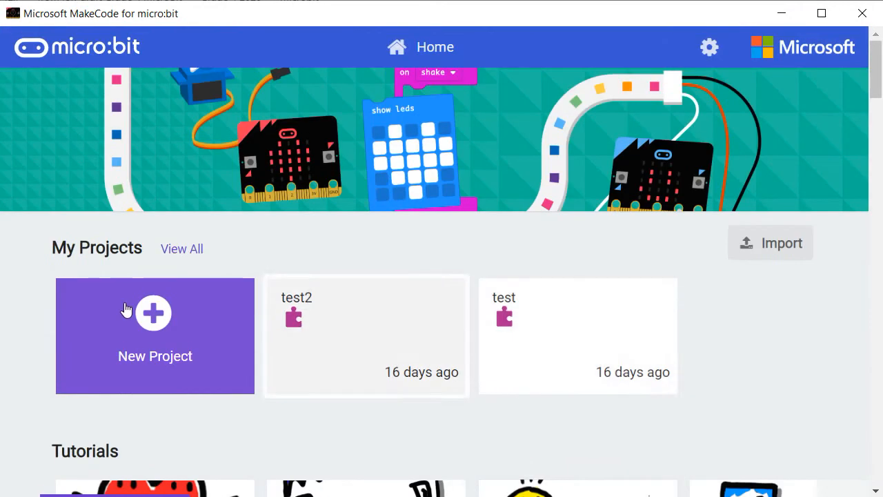
# - Create a new project named 'test', opening its Blocks editor with on start and forever
pyautogui.click(155, 315)
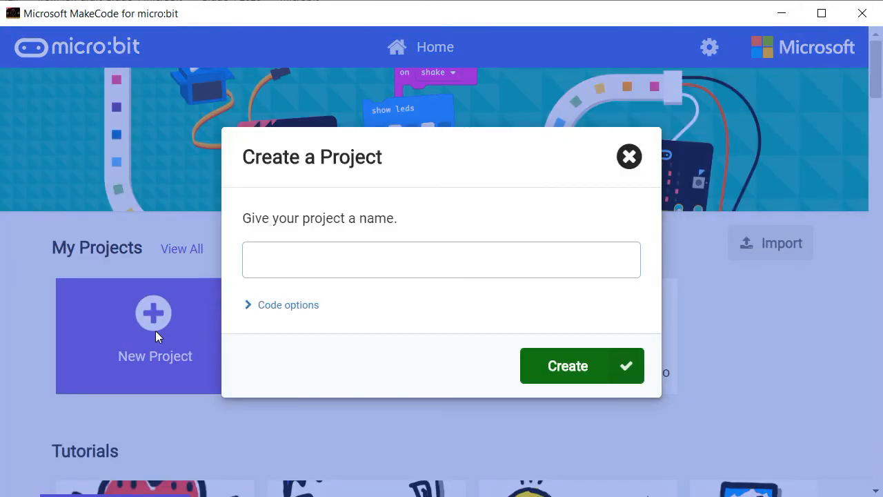
pyautogui.write('test')
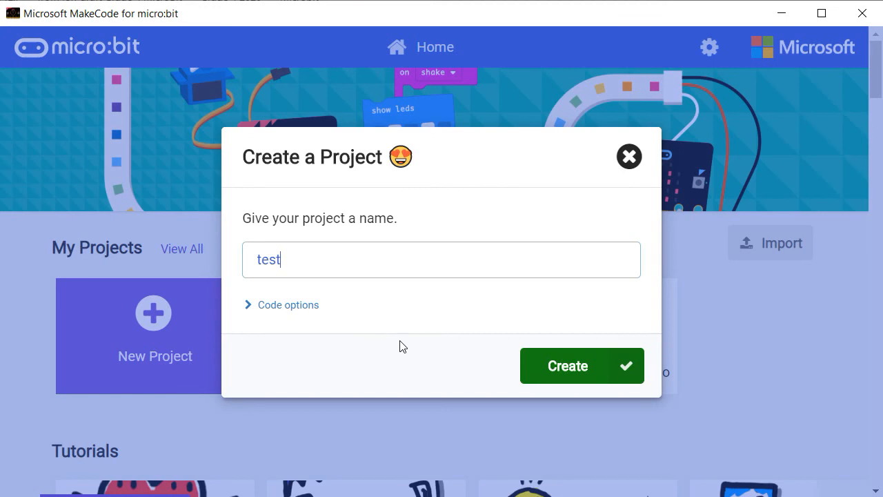
pyautogui.click(567, 366)
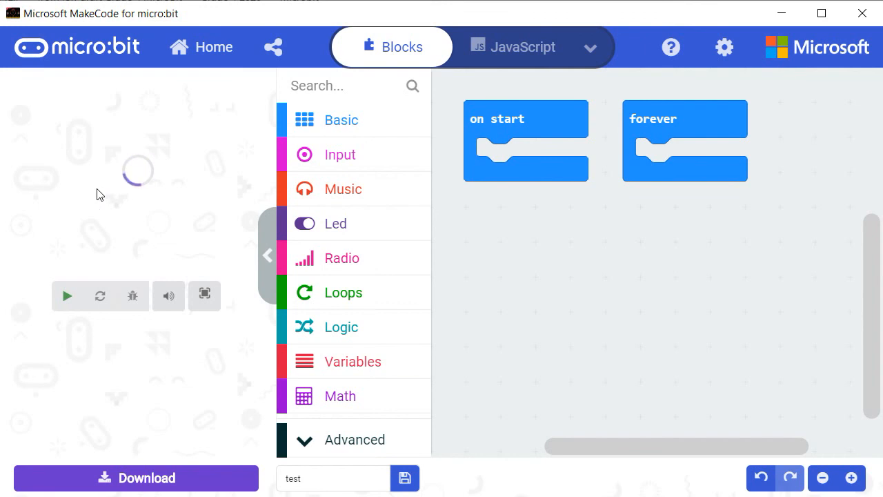
# - Add a show leds block with a T-shaped pattern from Basic into the forever loop
pyautogui.click(66, 295)
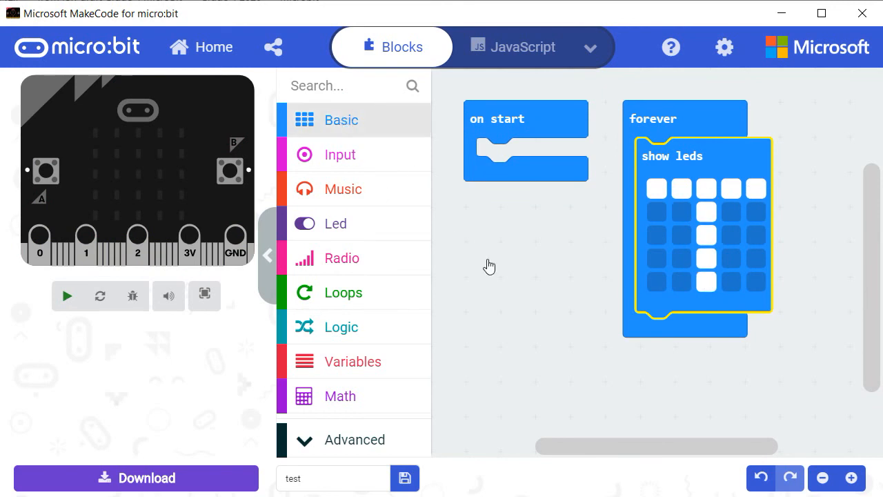
pyautogui.click(67, 295)
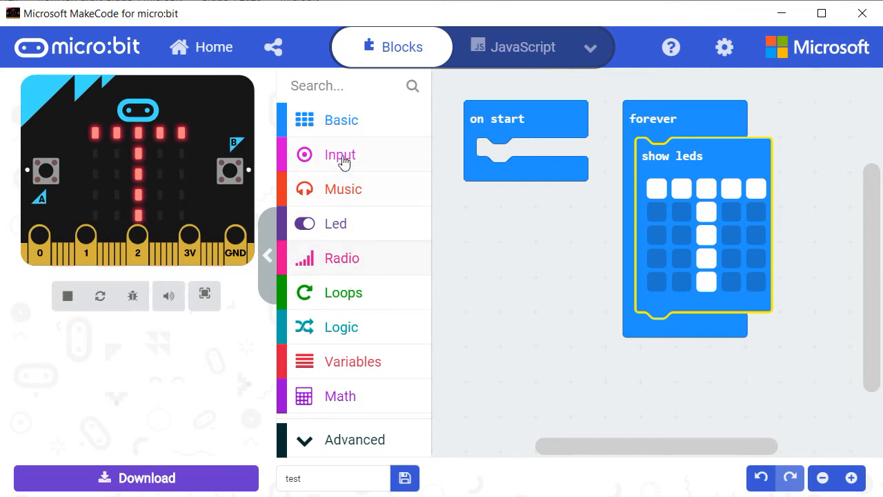
# - Add a pause set to 500 ms under show leds, then a heart show icon block
pyautogui.click(341, 119)
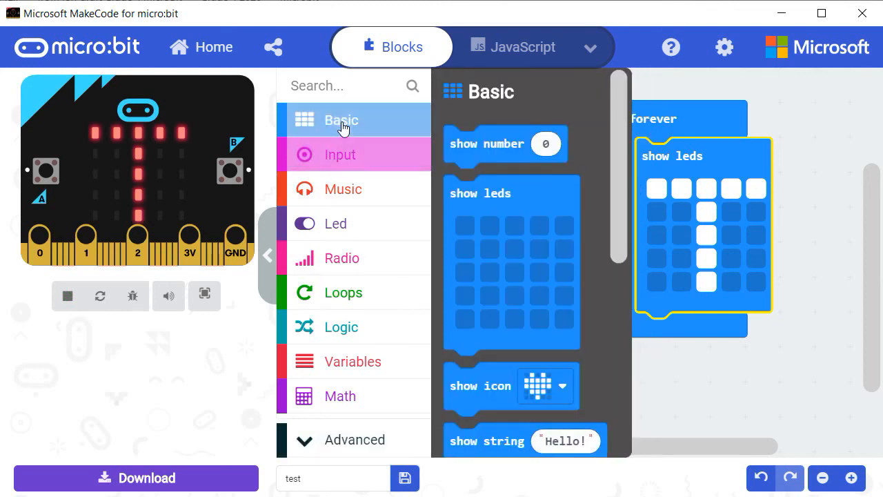
pyautogui.scroll(-3)
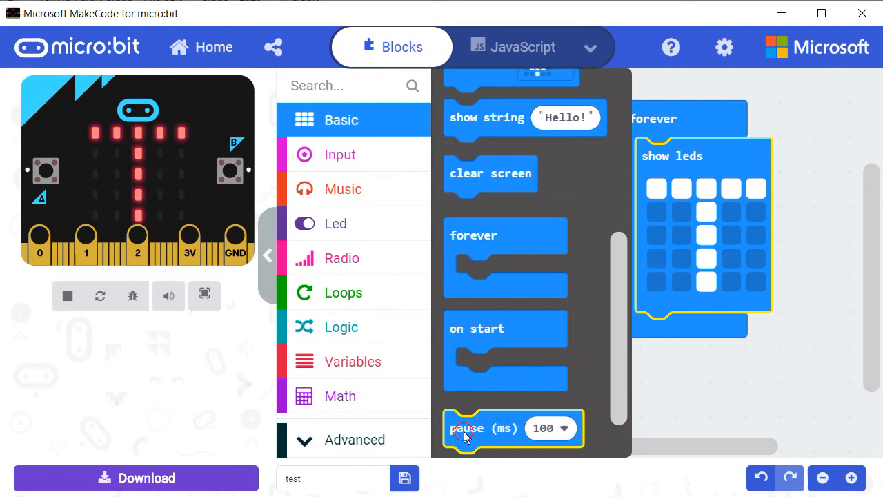
pyautogui.moveTo(483, 427); pyautogui.dragTo(690, 331)
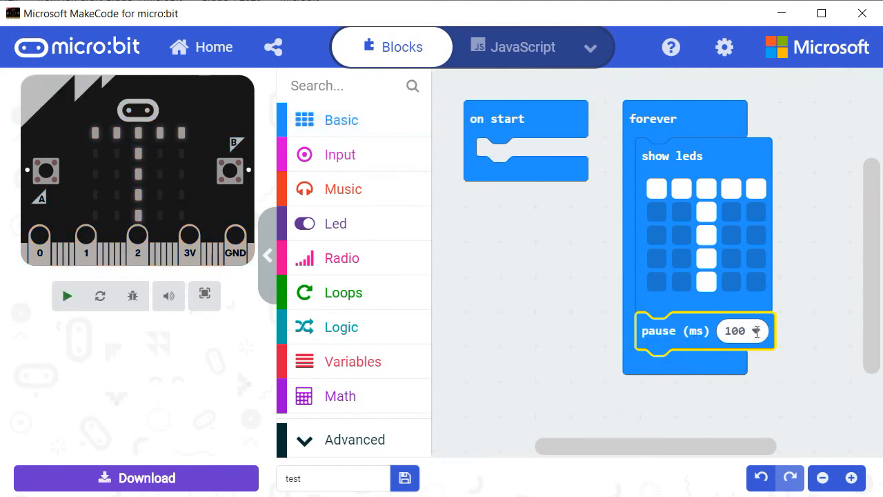
pyautogui.click(734, 331)
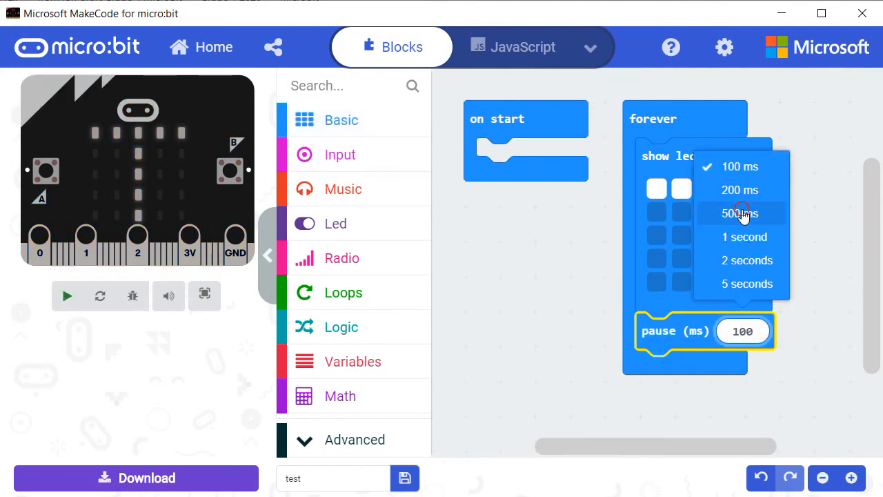
pyautogui.click(739, 213)
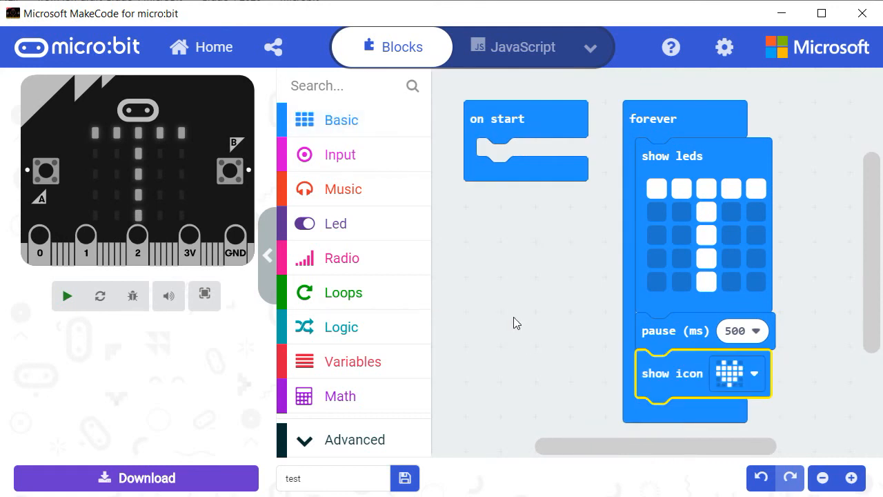
pyautogui.click(66, 295)
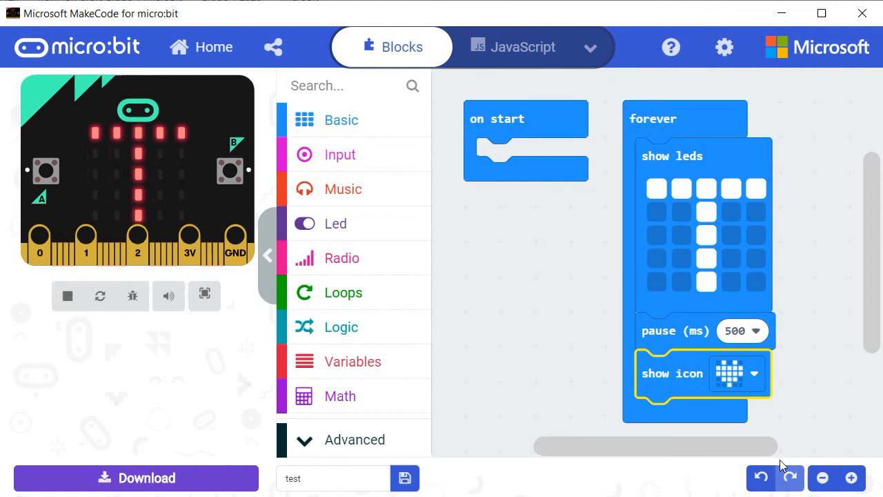